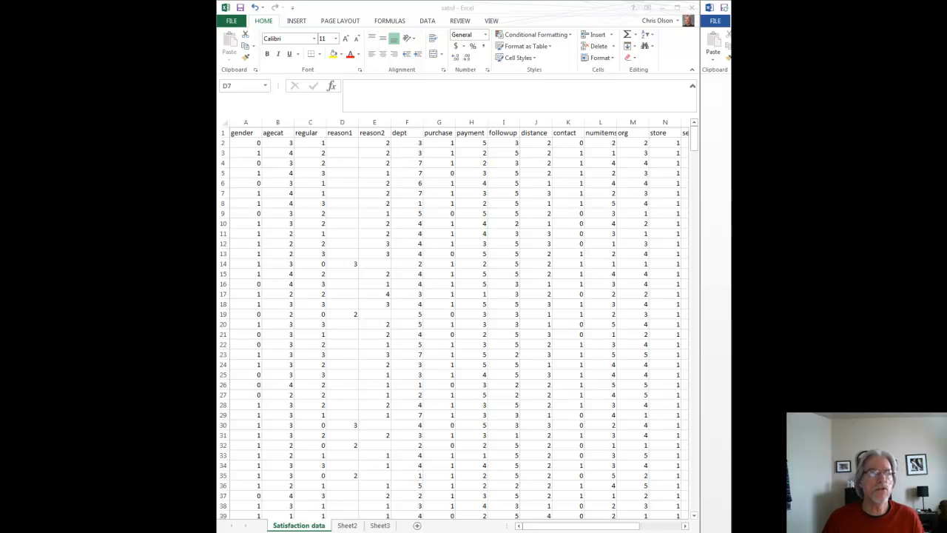
{"action": "mouse_move", "coordinate": [385, 235]}
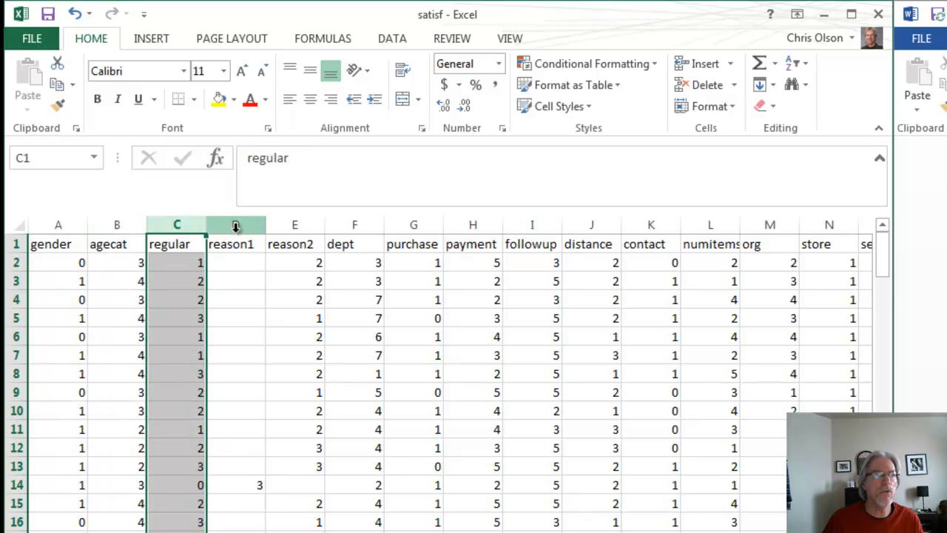
Step: Review the survey variables: reason1, gender, age category, regular, service rating, store and price
{"action": "left_click", "coordinate": [235, 225]}
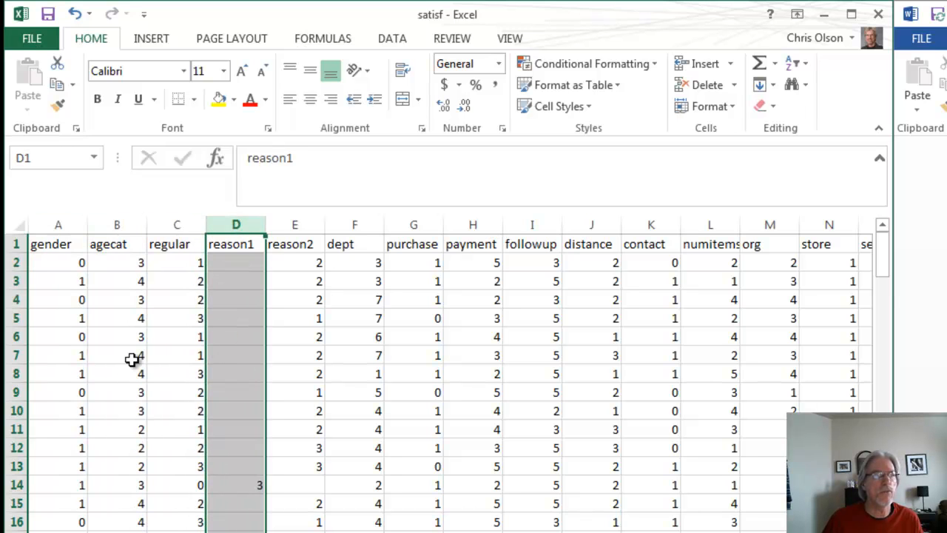
{"action": "left_click", "coordinate": [58, 243]}
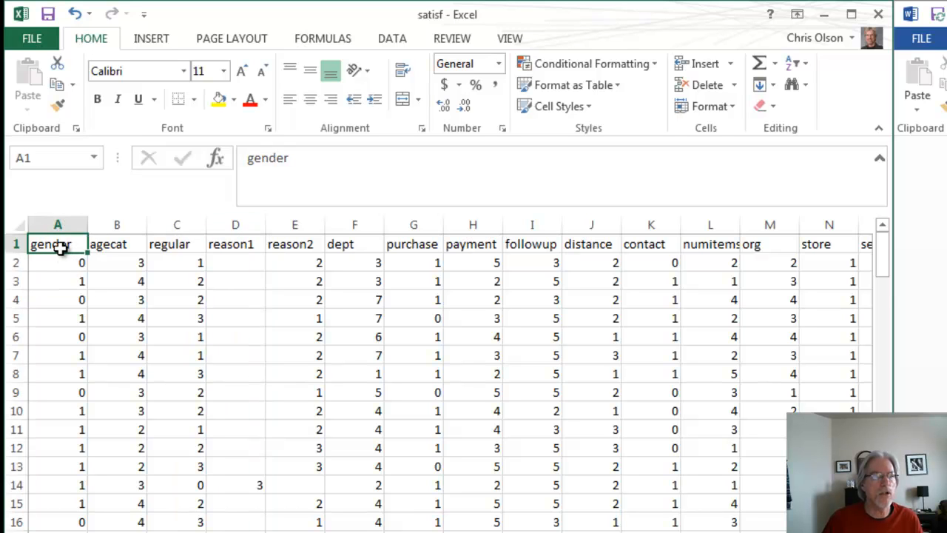
{"action": "left_click", "coordinate": [117, 242]}
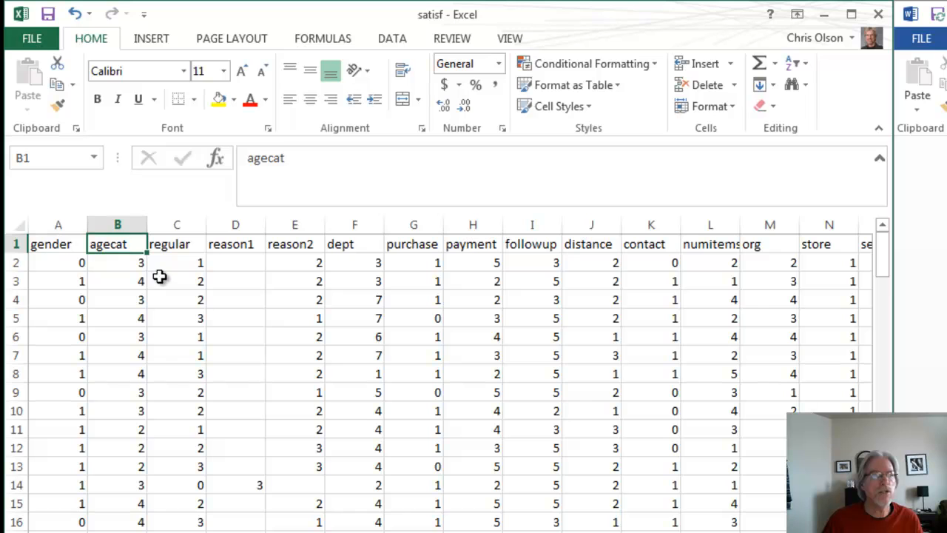
{"action": "left_click", "coordinate": [177, 261]}
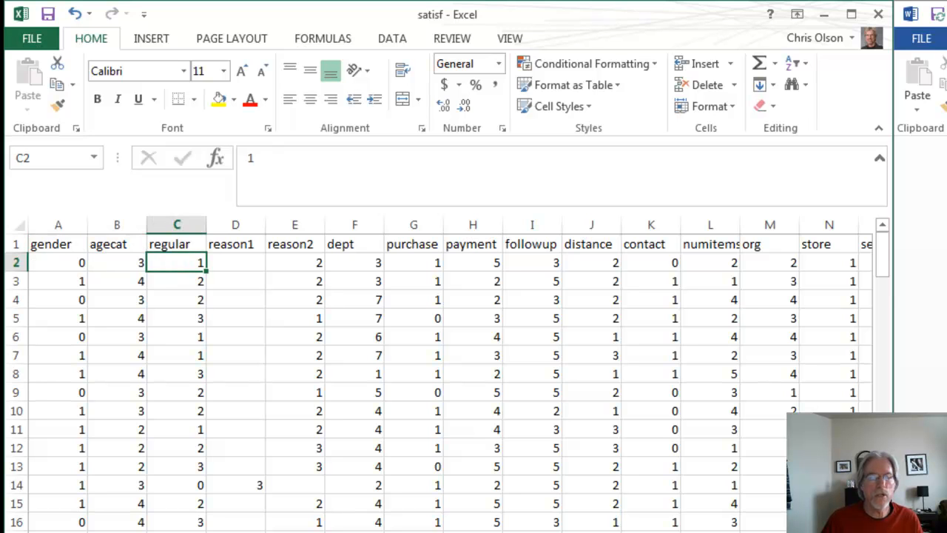
{"action": "scroll", "scroll_direction": "right", "scroll_amount": 3}
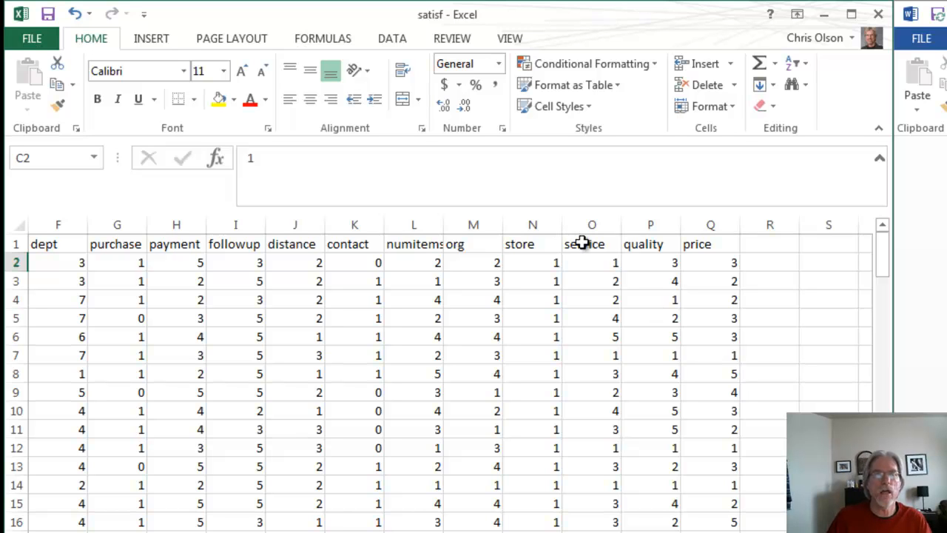
{"action": "left_click", "coordinate": [591, 243]}
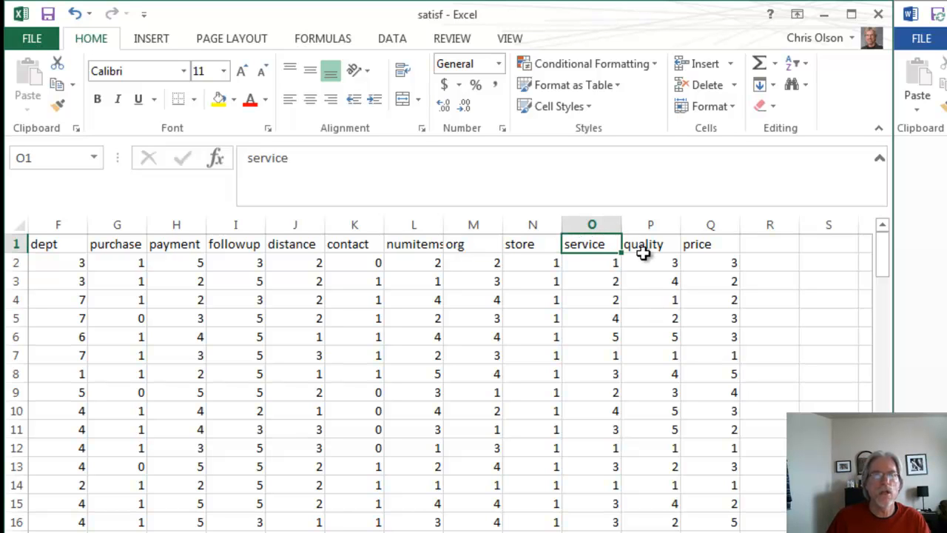
{"action": "left_click", "coordinate": [651, 244]}
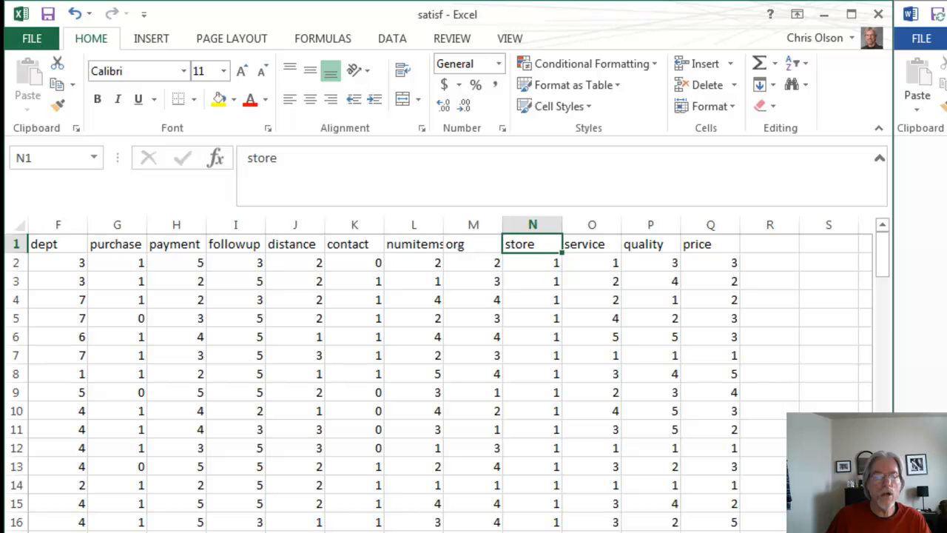
{"action": "left_click", "coordinate": [592, 242]}
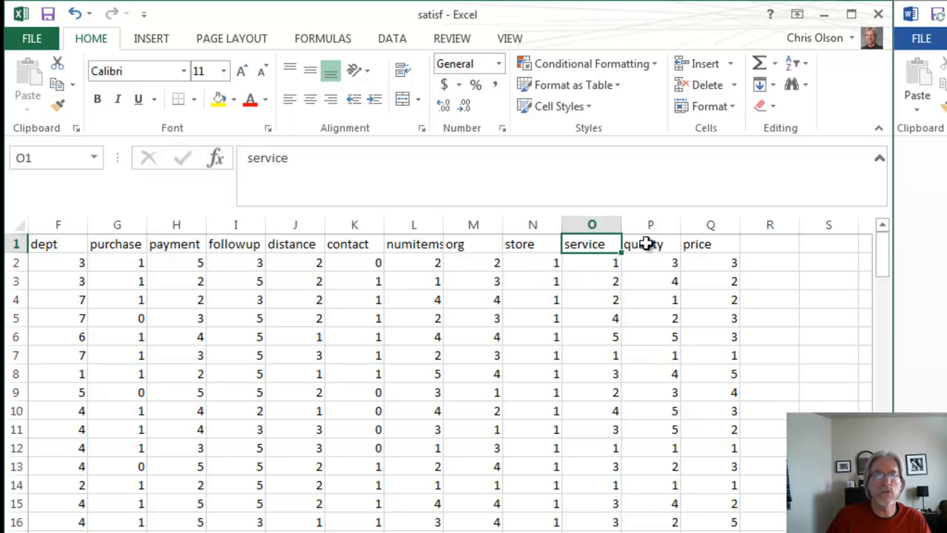
{"action": "left_click", "coordinate": [533, 243]}
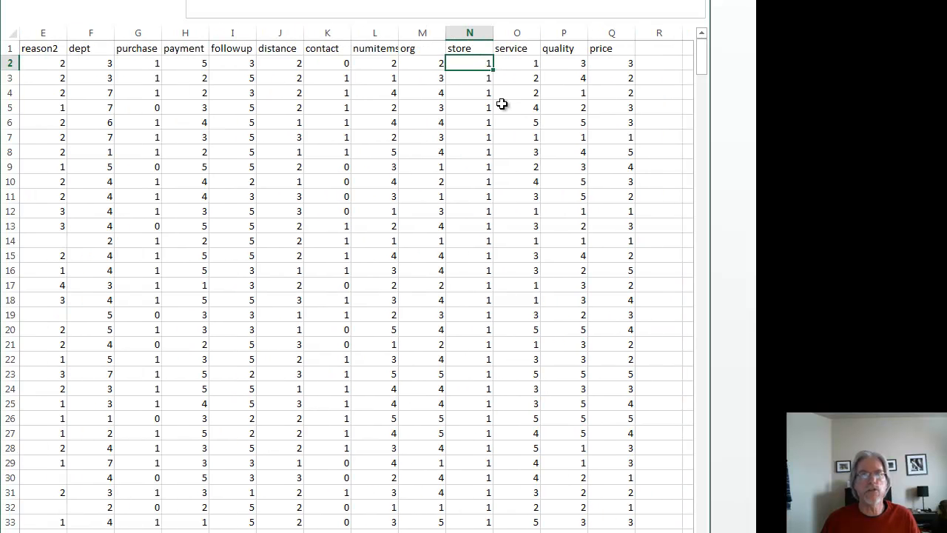
{"action": "left_click", "coordinate": [517, 63]}
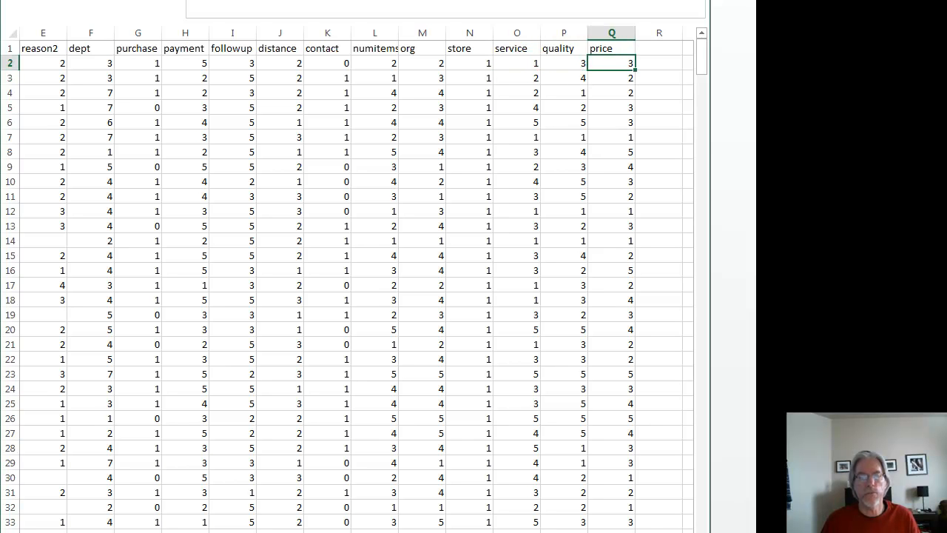
Step: Browse the records and locate the store and service rating column headings
{"action": "scroll", "scroll_direction": "left", "scroll_amount": 3}
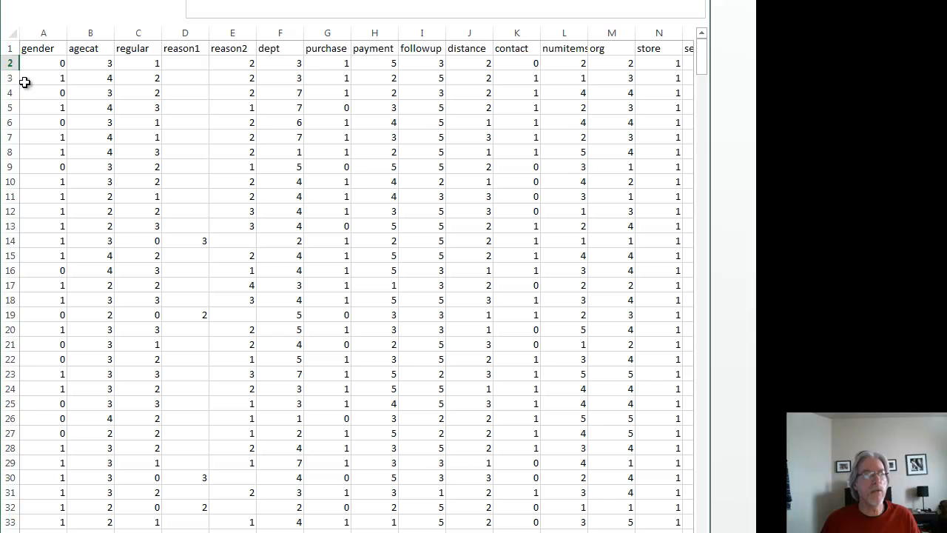
{"action": "left_click", "coordinate": [43, 77]}
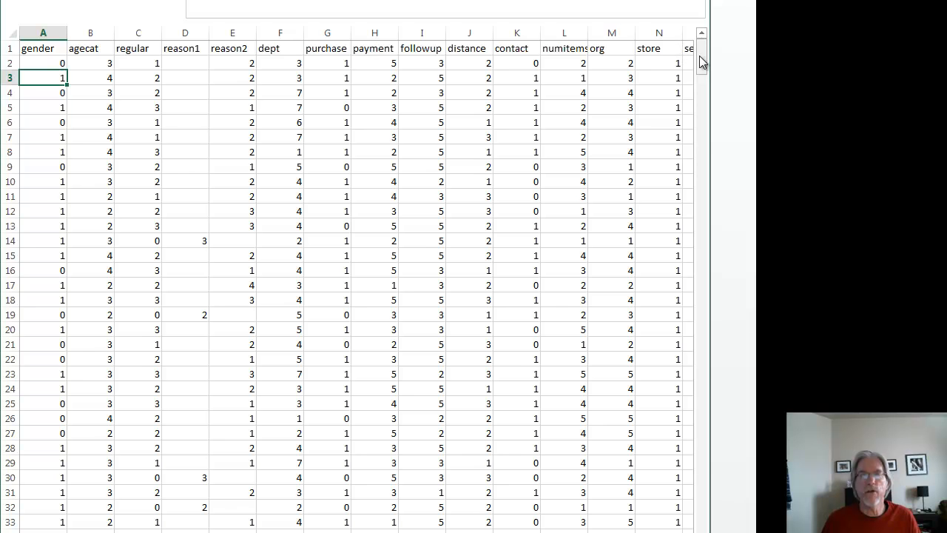
{"action": "left_click_drag", "start_coordinate": [700, 62], "coordinate": [700, 56]}
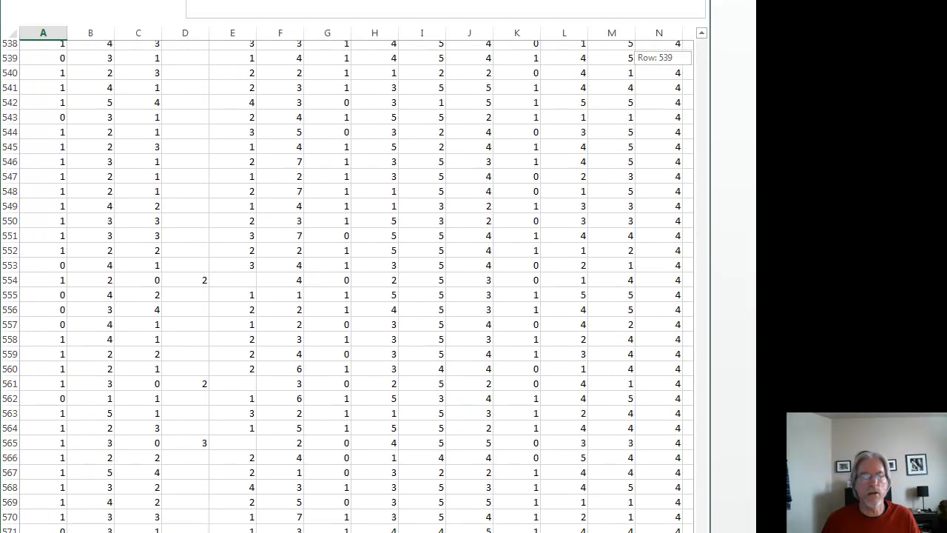
{"action": "scroll", "scroll_direction": "down", "scroll_amount": 3}
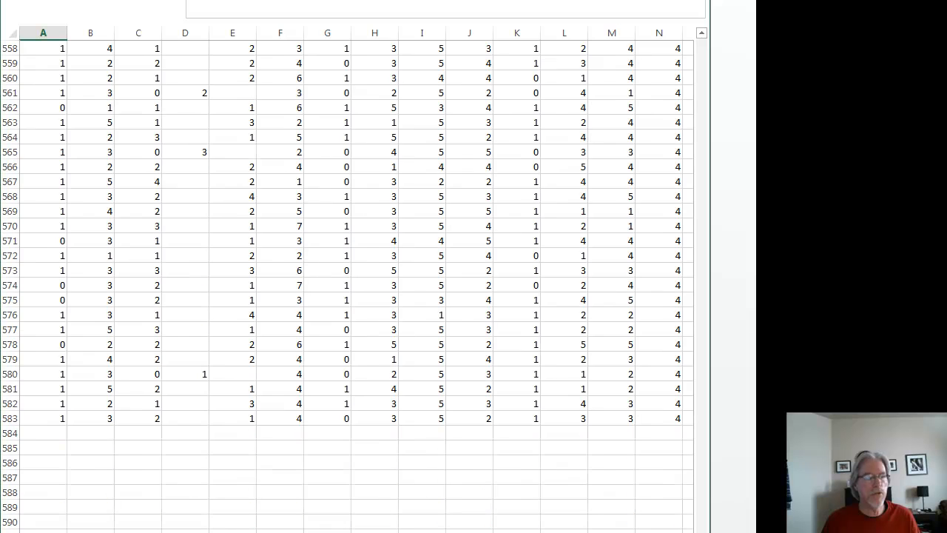
{"action": "scroll", "scroll_direction": "up", "scroll_amount": 3}
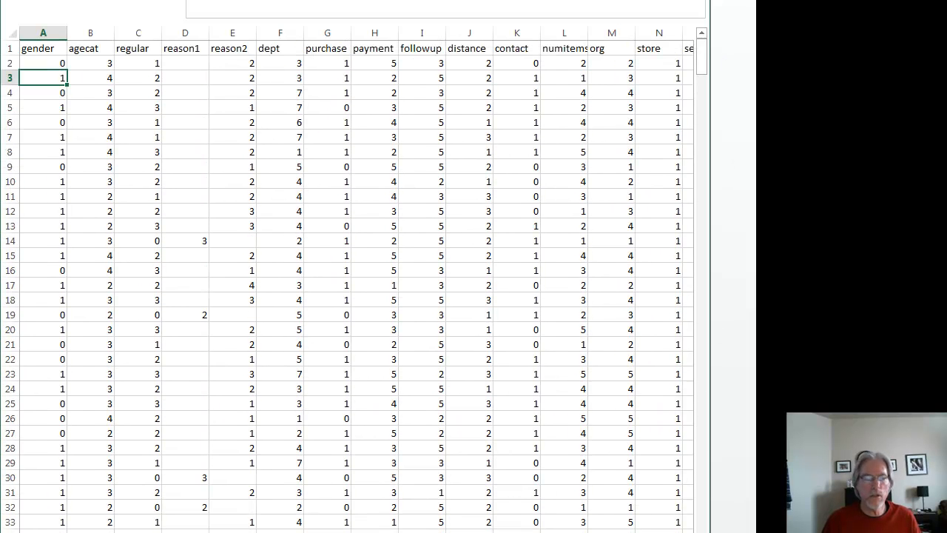
{"action": "scroll", "scroll_direction": "right", "scroll_amount": 3}
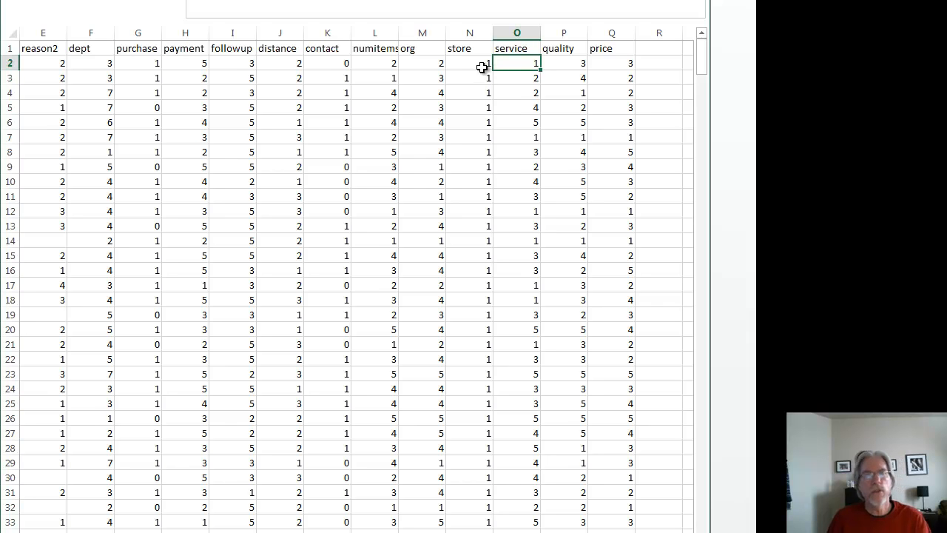
{"action": "mouse_move", "coordinate": [466, 47]}
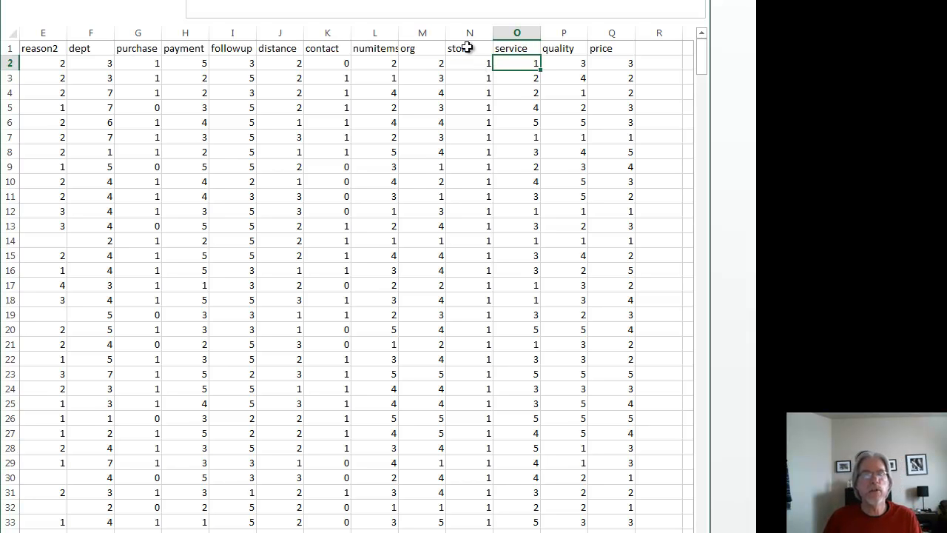
{"action": "left_click", "coordinate": [470, 48]}
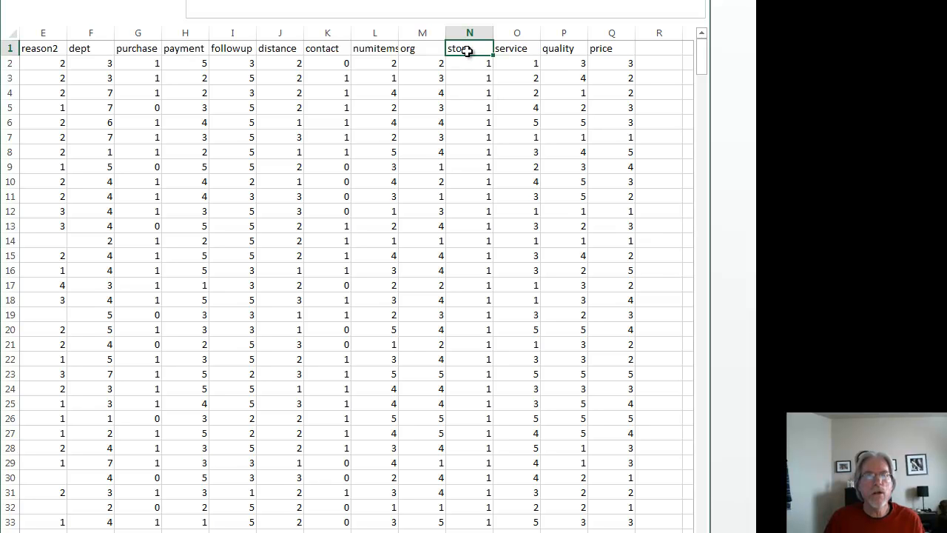
{"action": "mouse_move", "coordinate": [516, 47]}
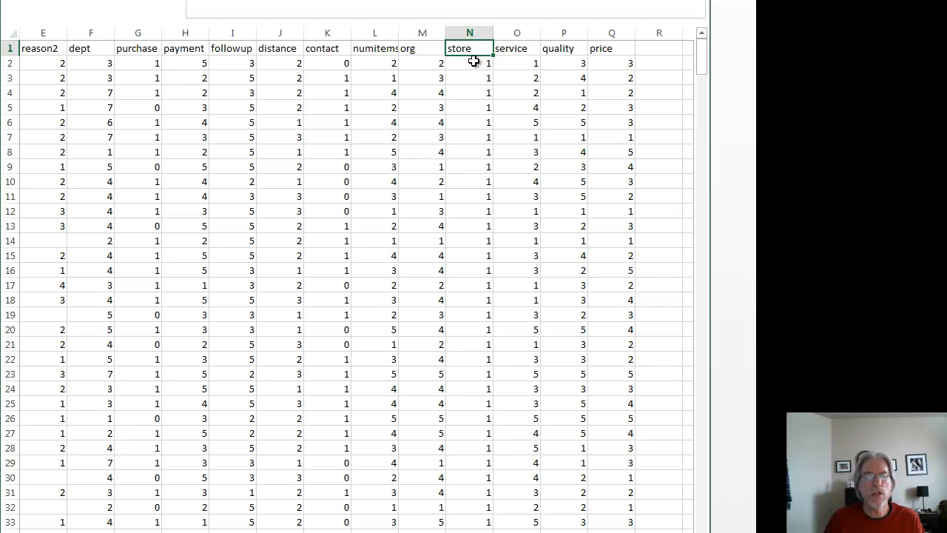
{"action": "left_click", "coordinate": [517, 47]}
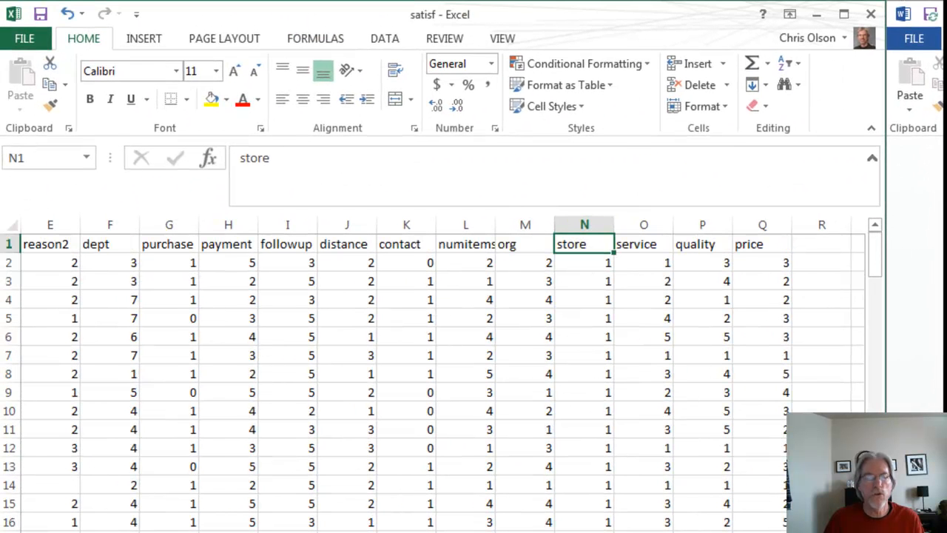
{"action": "scroll", "scroll_direction": "left", "scroll_amount": 3}
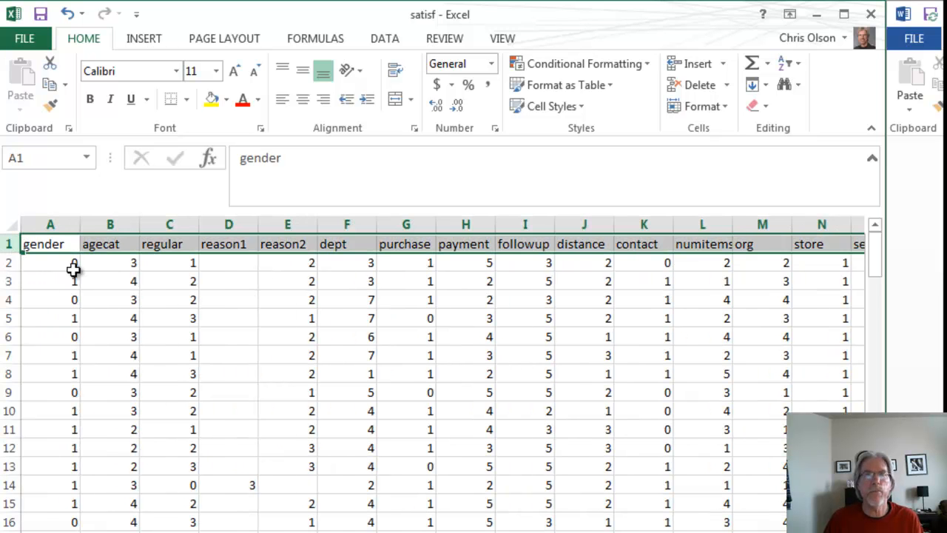
Step: Turn on Filter for all survey headers and sort the store column smallest to largest
{"action": "left_click", "coordinate": [789, 62]}
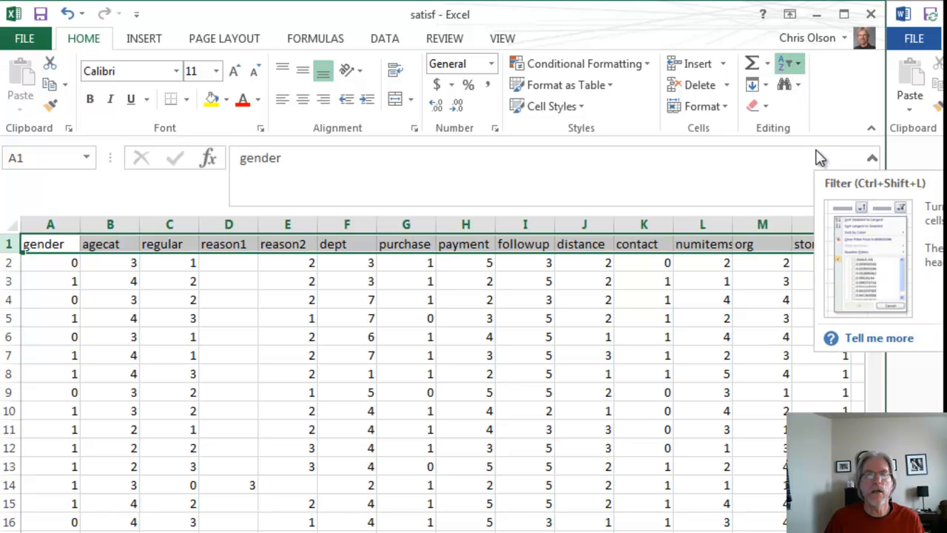
{"action": "left_click", "coordinate": [781, 64]}
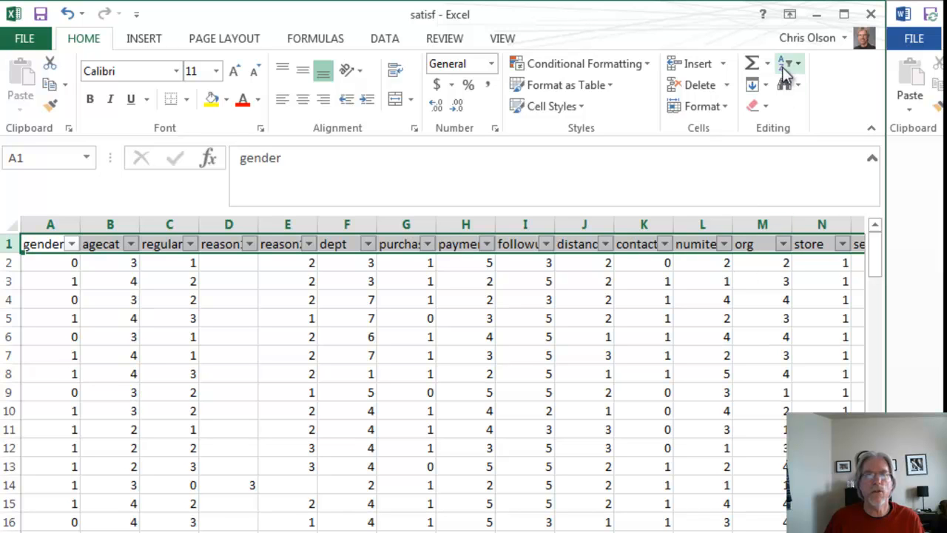
{"action": "mouse_move", "coordinate": [776, 28]}
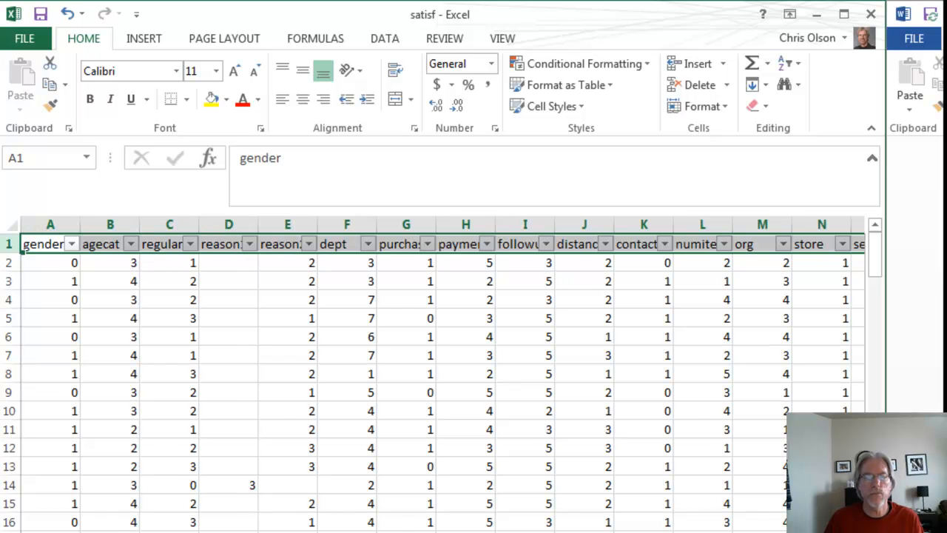
{"action": "scroll", "scroll_direction": "right", "scroll_amount": 3}
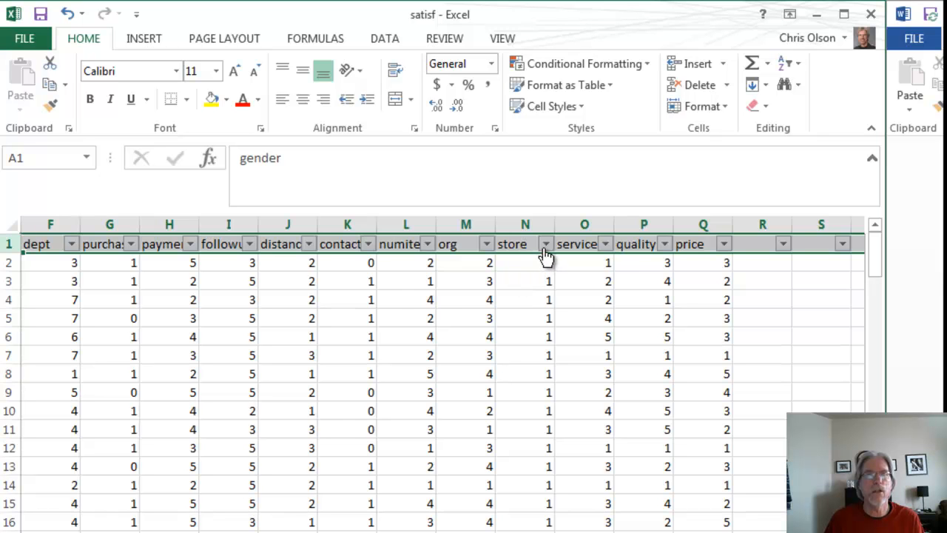
{"action": "left_click", "coordinate": [546, 243]}
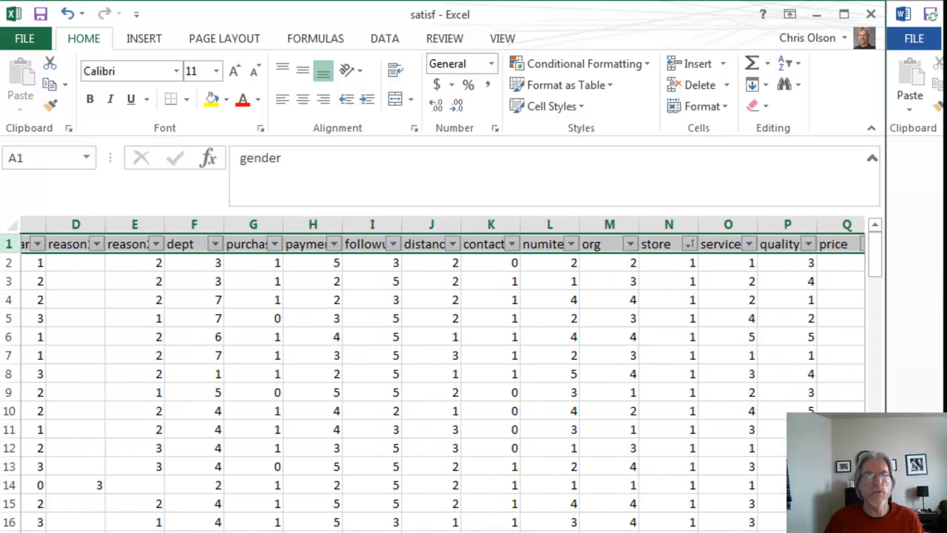
{"action": "scroll", "scroll_direction": "right", "scroll_amount": 3}
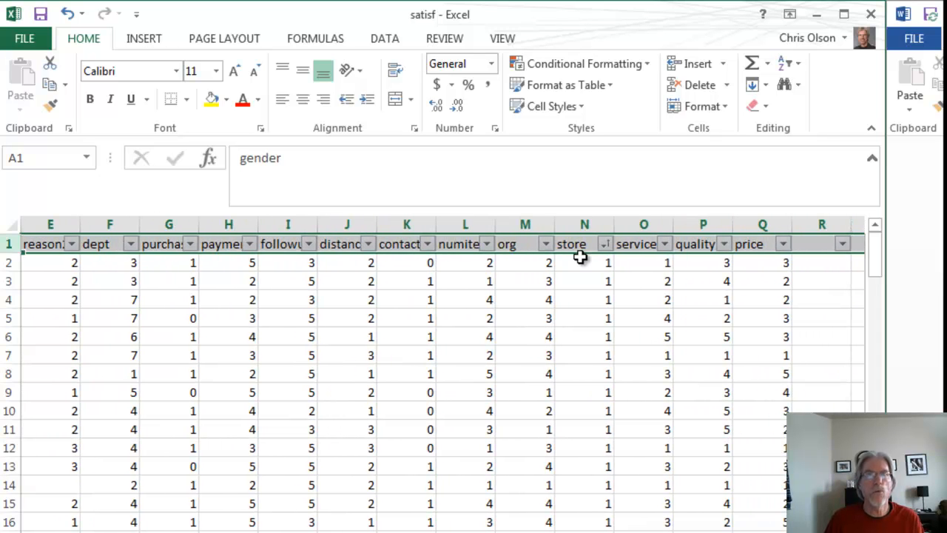
Step: Confirm that the Store 1 records end at row 147
{"action": "left_click", "coordinate": [583, 264]}
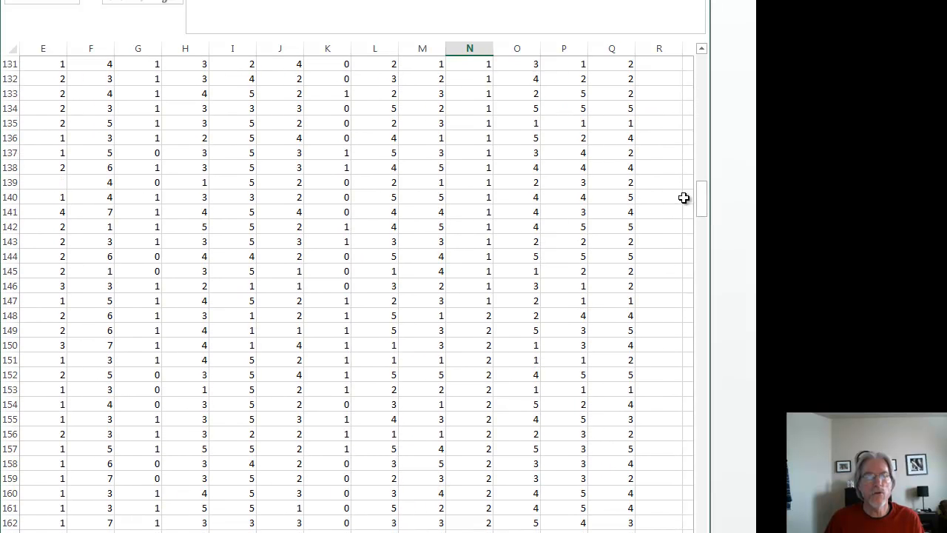
{"action": "left_click", "coordinate": [469, 301]}
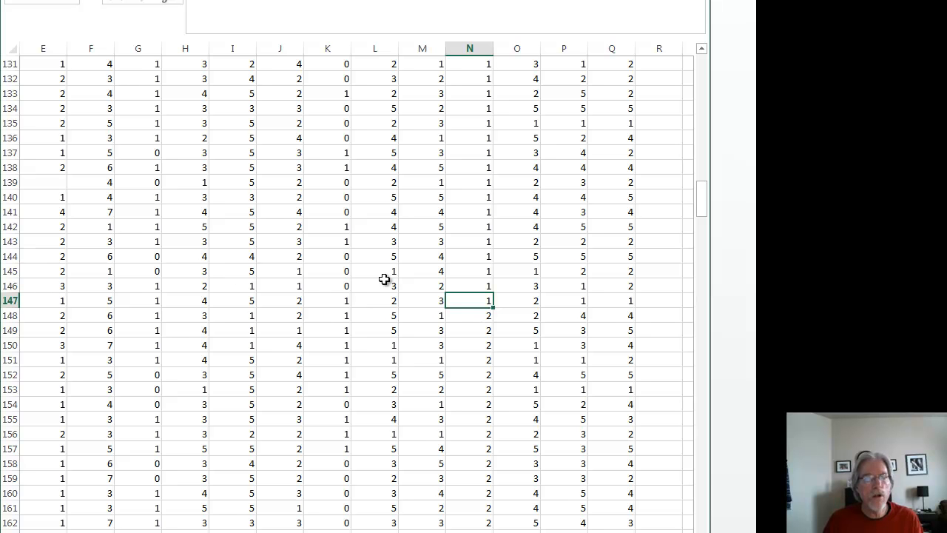
{"action": "mouse_move", "coordinate": [583, 272]}
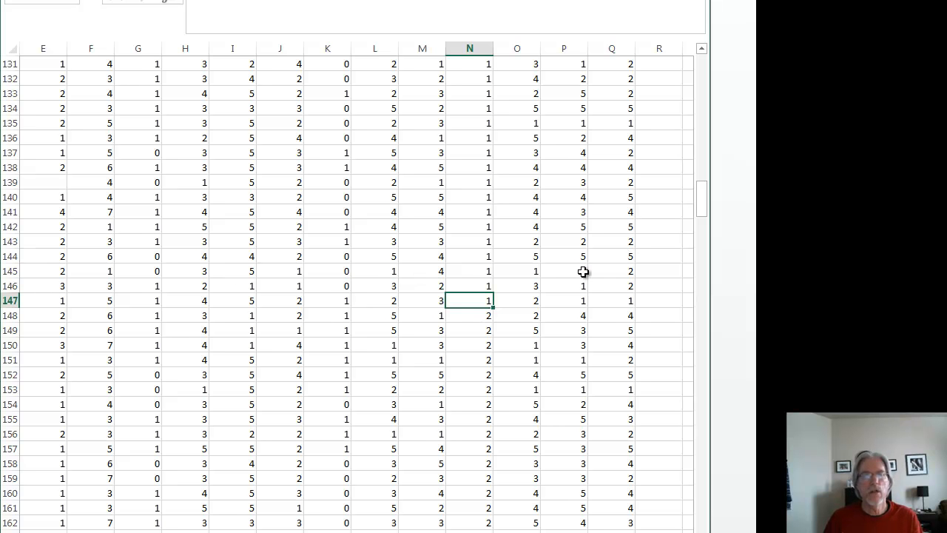
{"action": "mouse_move", "coordinate": [532, 281]}
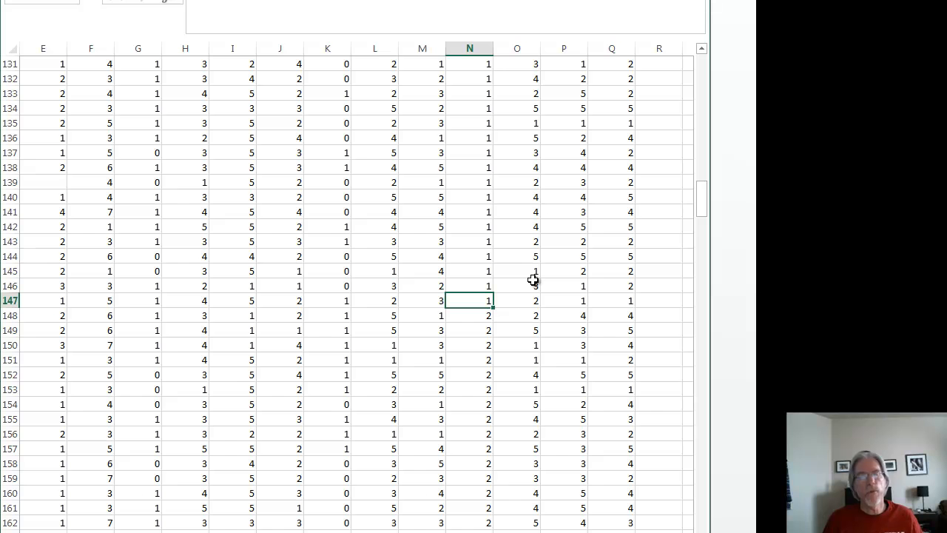
{"action": "left_click_drag", "start_coordinate": [697, 200], "coordinate": [697, 156]}
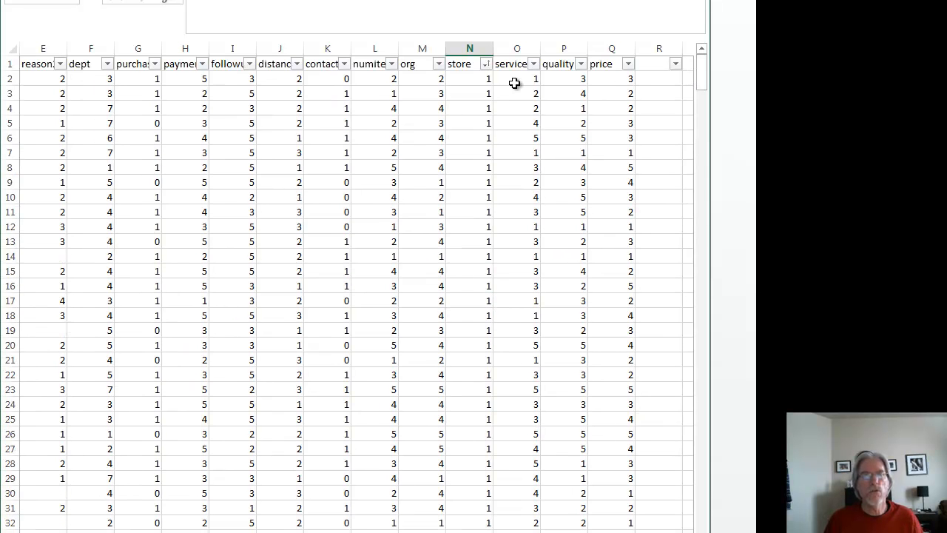
Step: Copy the Store 1 service ratings O2:O147 and move to the blank Sheet2
{"action": "left_click", "coordinate": [516, 79]}
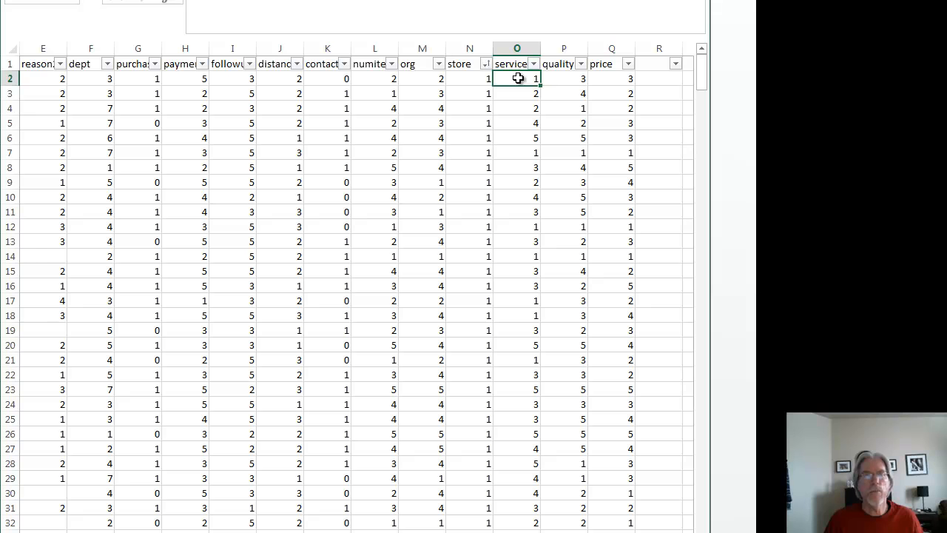
{"action": "mouse_move", "coordinate": [599, 77]}
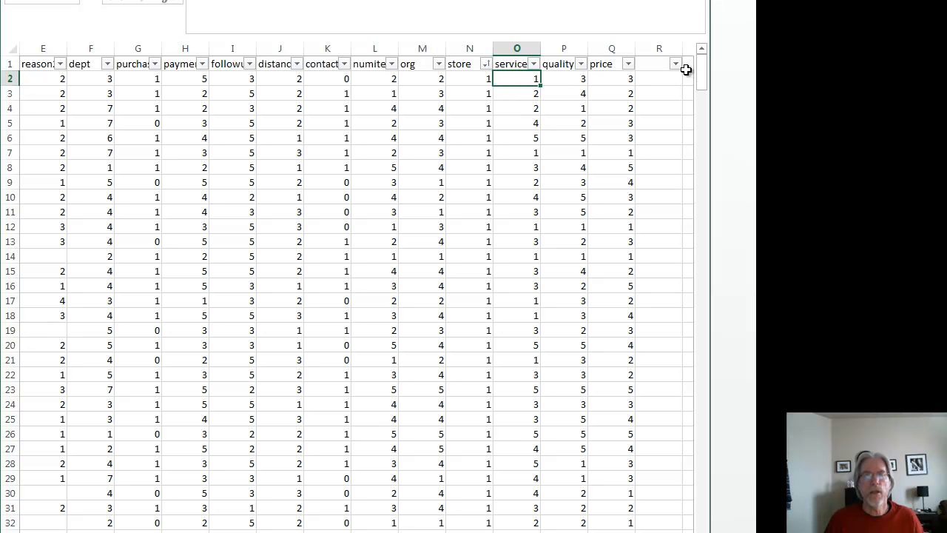
{"action": "left_click_drag", "start_coordinate": [699, 85], "coordinate": [698, 111]}
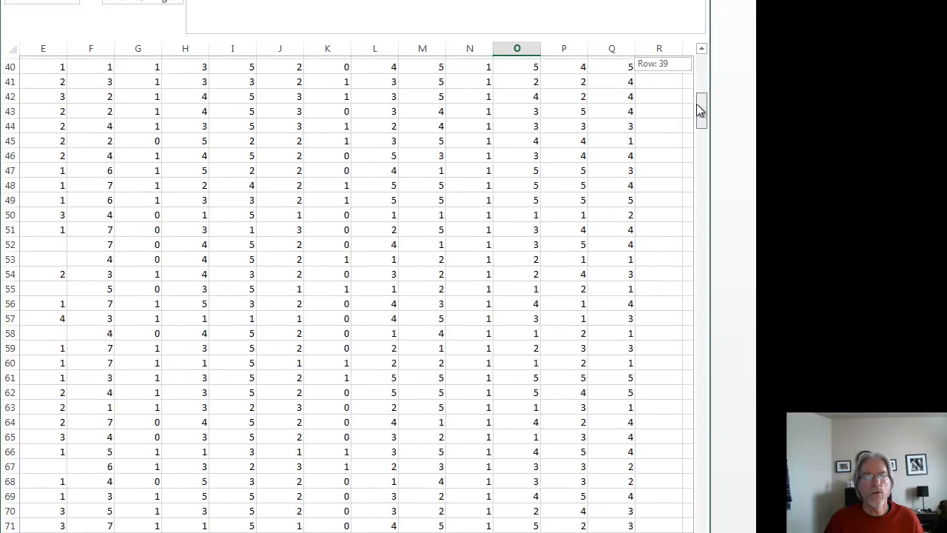
{"action": "scroll", "scroll_direction": "down", "scroll_amount": 3}
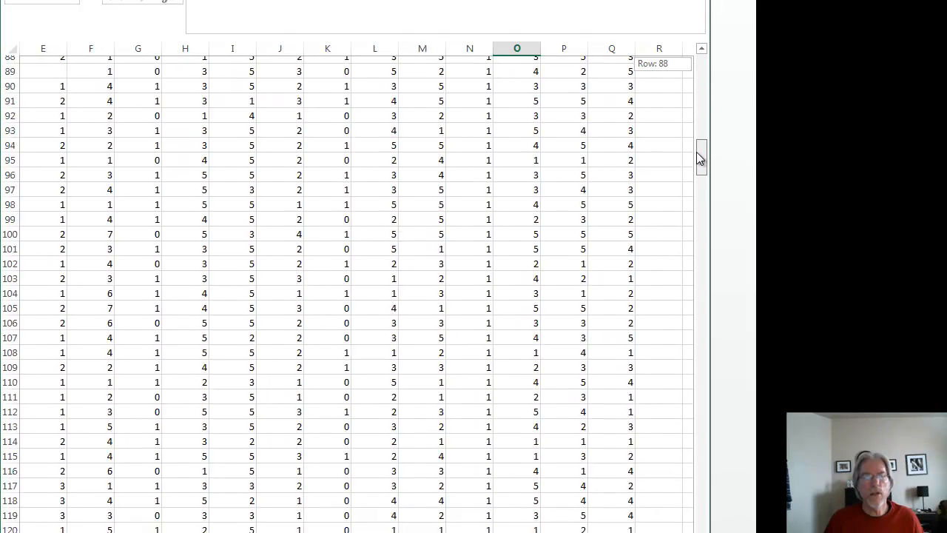
{"action": "scroll", "scroll_direction": "down", "scroll_amount": 3}
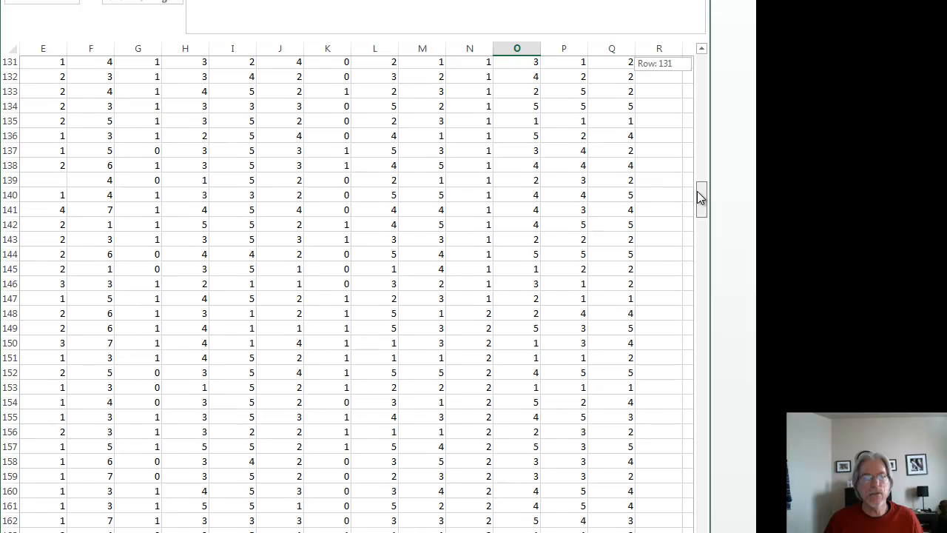
{"action": "scroll", "scroll_direction": "down", "scroll_amount": 3}
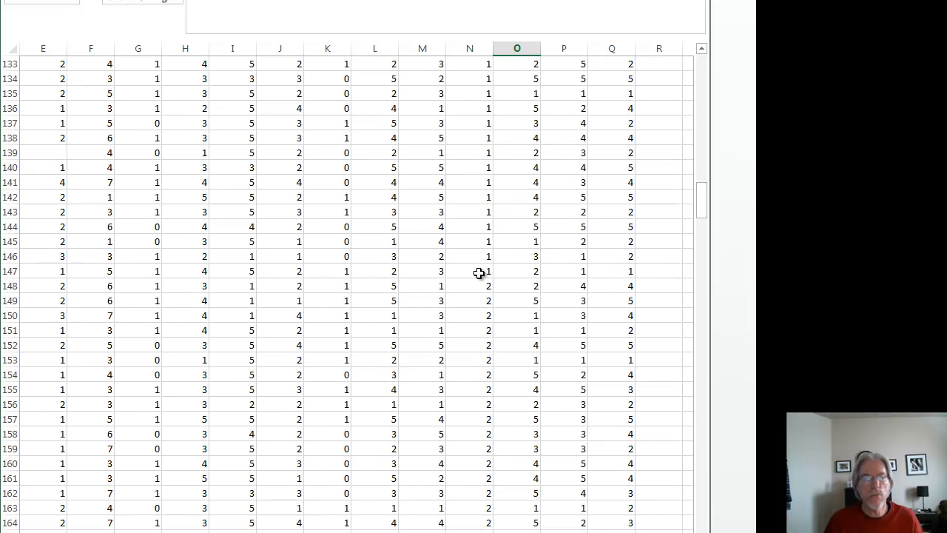
{"action": "mouse_move", "coordinate": [519, 273]}
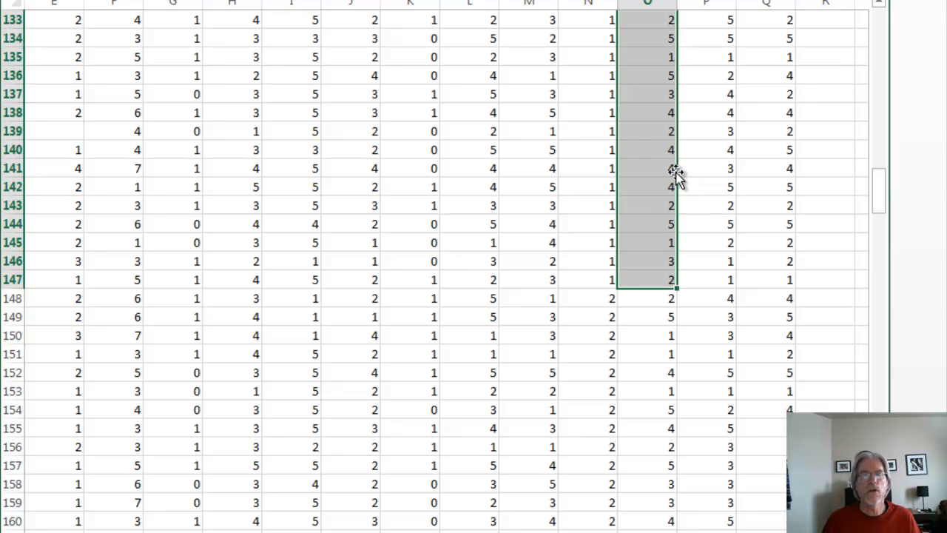
{"action": "mouse_move", "coordinate": [782, 148]}
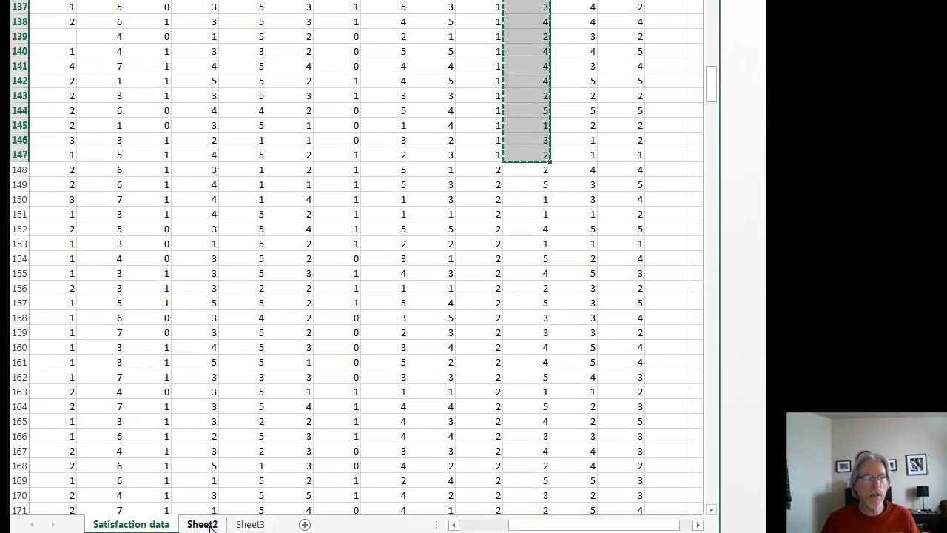
{"action": "left_click", "coordinate": [250, 524]}
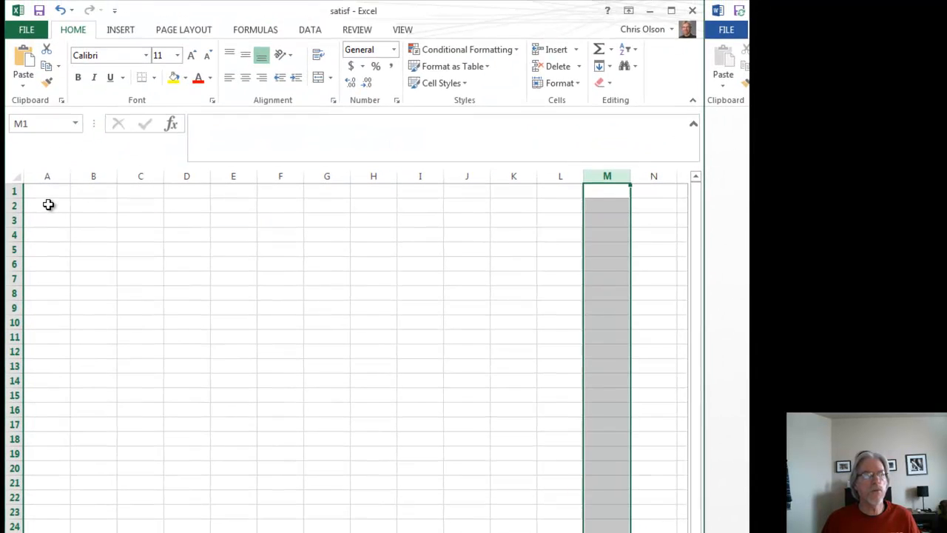
Step: Paste the Store 1 ratings at A2 of Sheet2 and start the 'Store' header in A1
{"action": "left_click", "coordinate": [48, 205]}
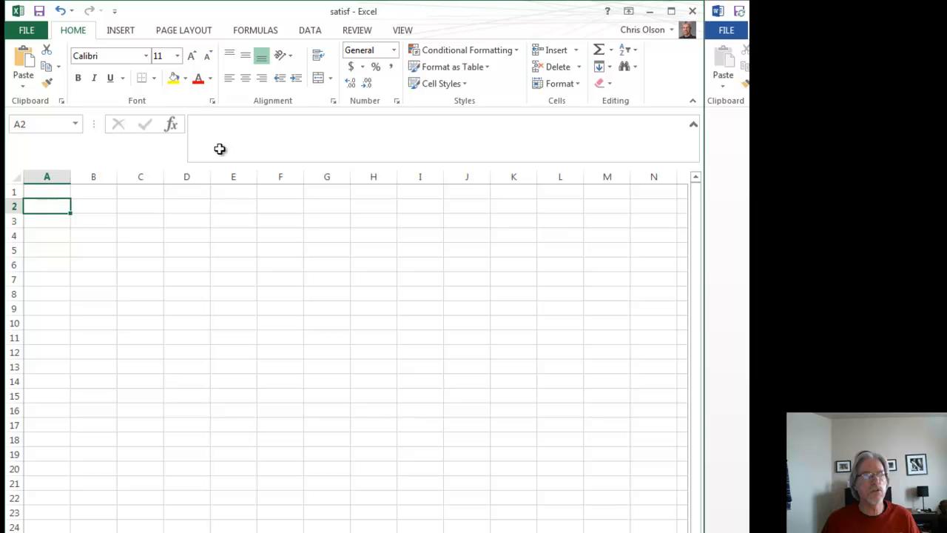
{"action": "mouse_move", "coordinate": [296, 225]}
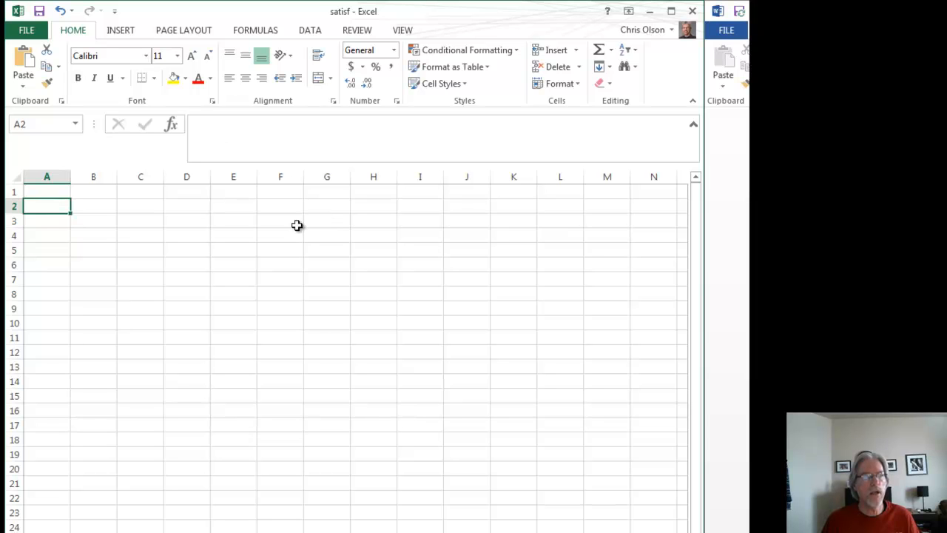
{"action": "mouse_move", "coordinate": [243, 222]}
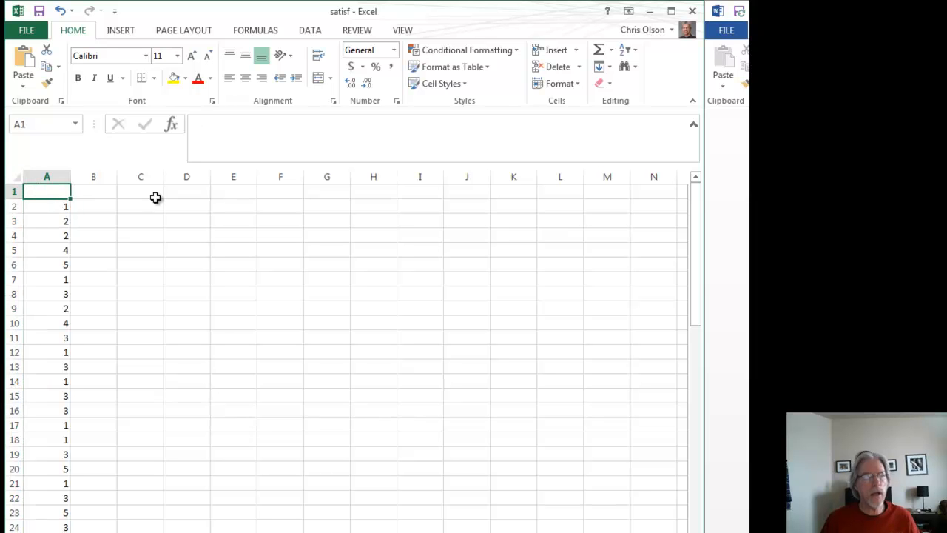
{"action": "type", "text": "Stor"}
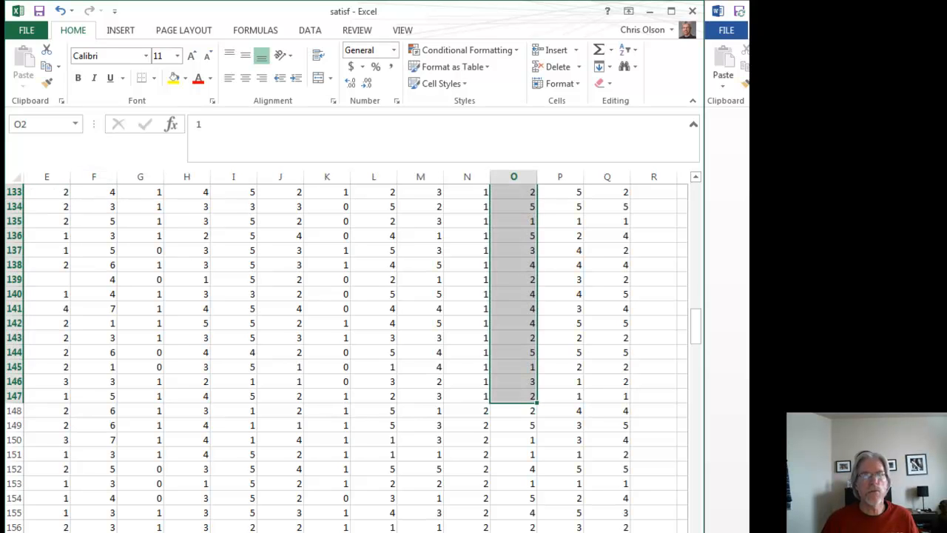
{"action": "mouse_move", "coordinate": [466, 411]}
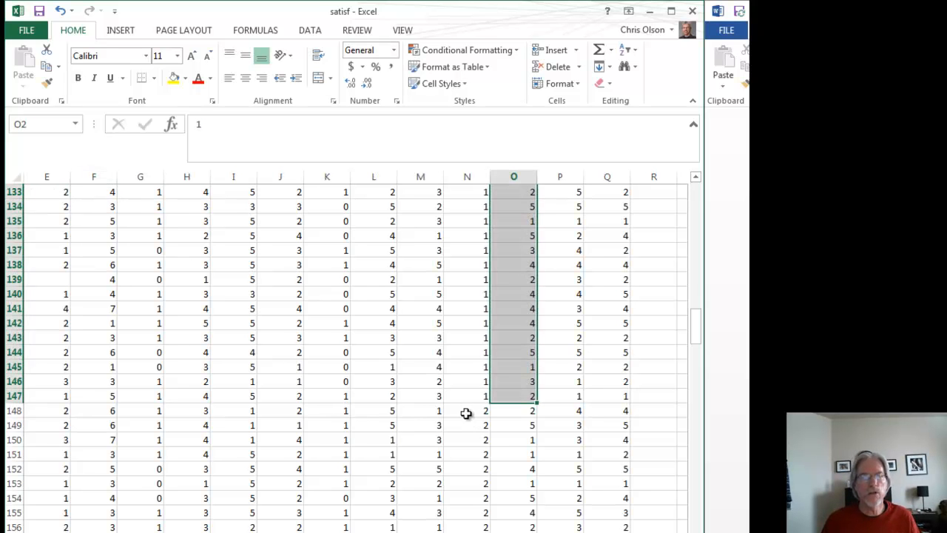
Step: Select and copy Store 2's service ratings from O148 down to about O282
{"action": "left_click", "coordinate": [486, 410]}
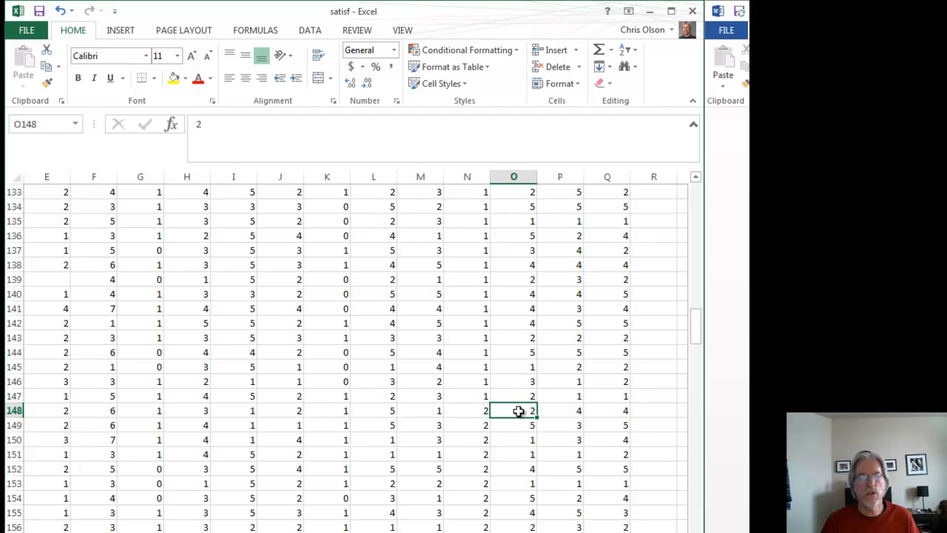
{"action": "mouse_move", "coordinate": [515, 412]}
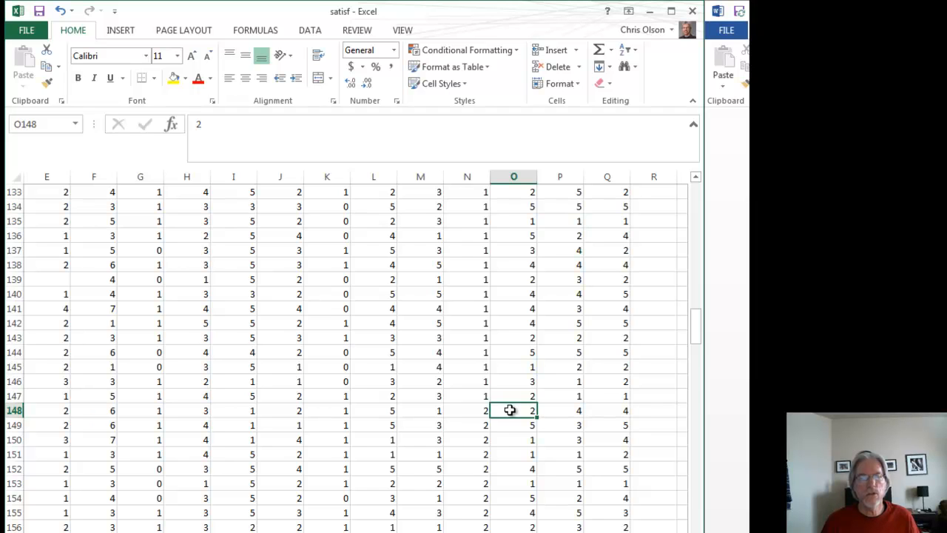
{"action": "mouse_move", "coordinate": [474, 417]}
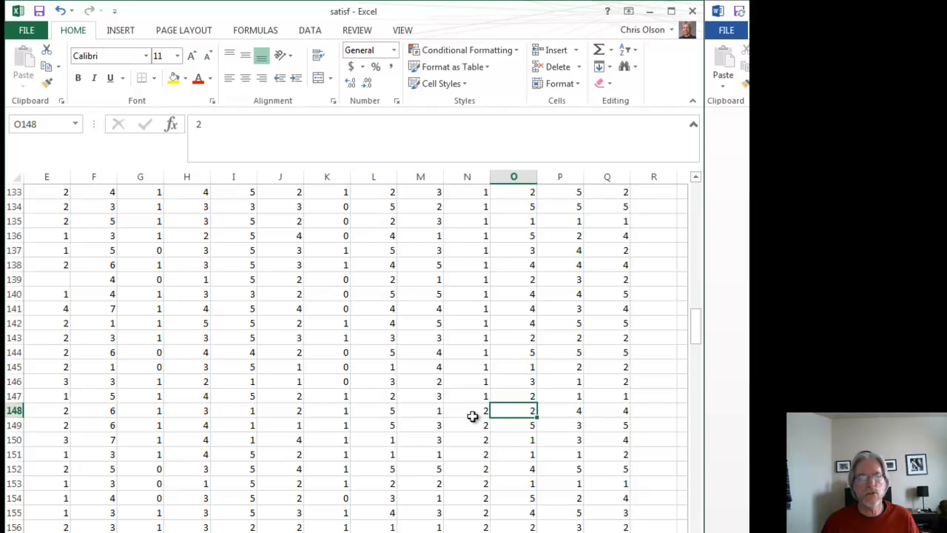
{"action": "scroll", "scroll_direction": "down", "scroll_amount": 3}
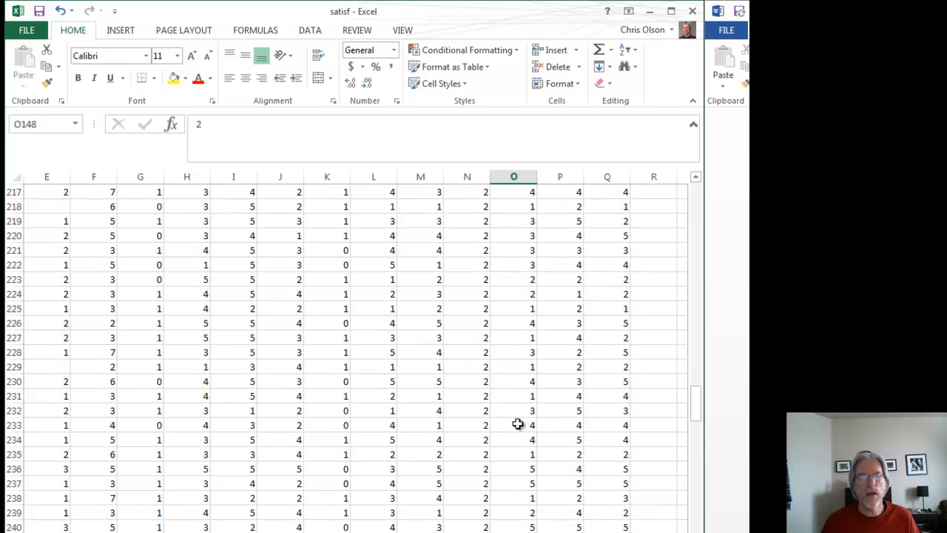
{"action": "scroll", "scroll_direction": "down", "scroll_amount": 3}
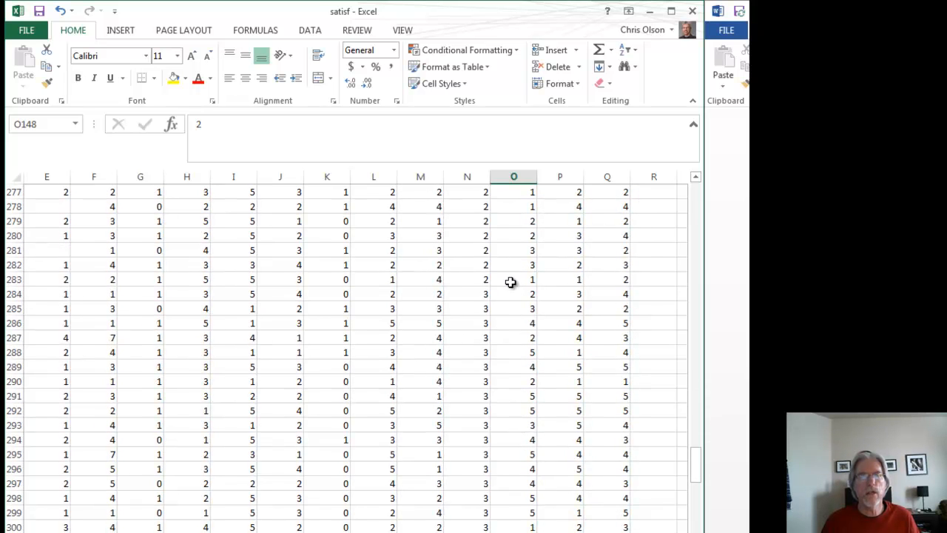
{"action": "mouse_move", "coordinate": [518, 283]}
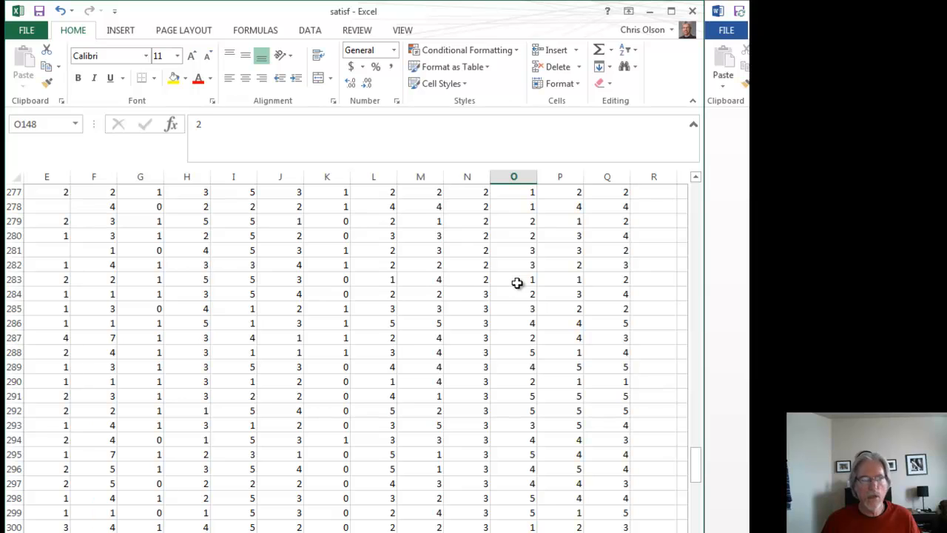
{"action": "left_click_drag", "start_coordinate": [513, 192], "coordinate": [513, 278]}
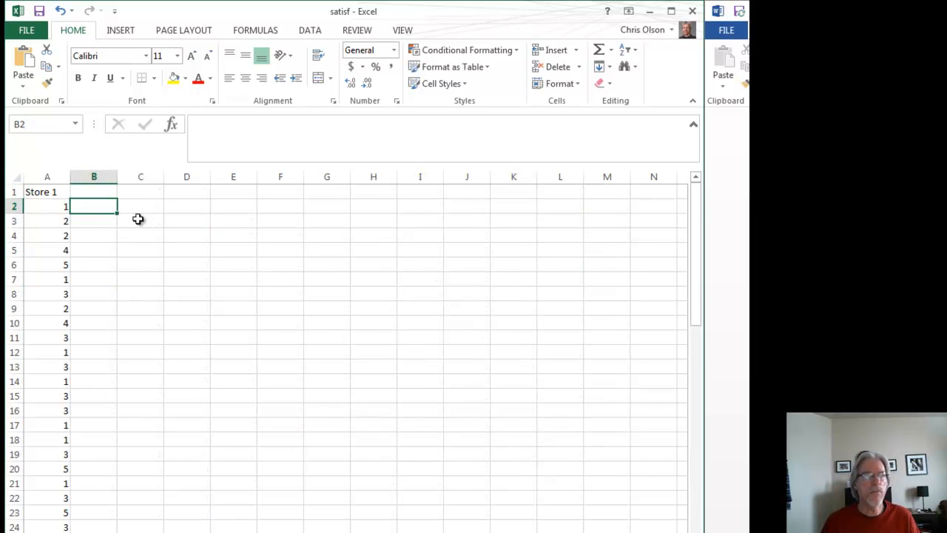
Step: Paste the other stores' ratings into B2:D2 and label the headers Store 2, Store 3, Store 4
{"action": "type", "text": "2"}
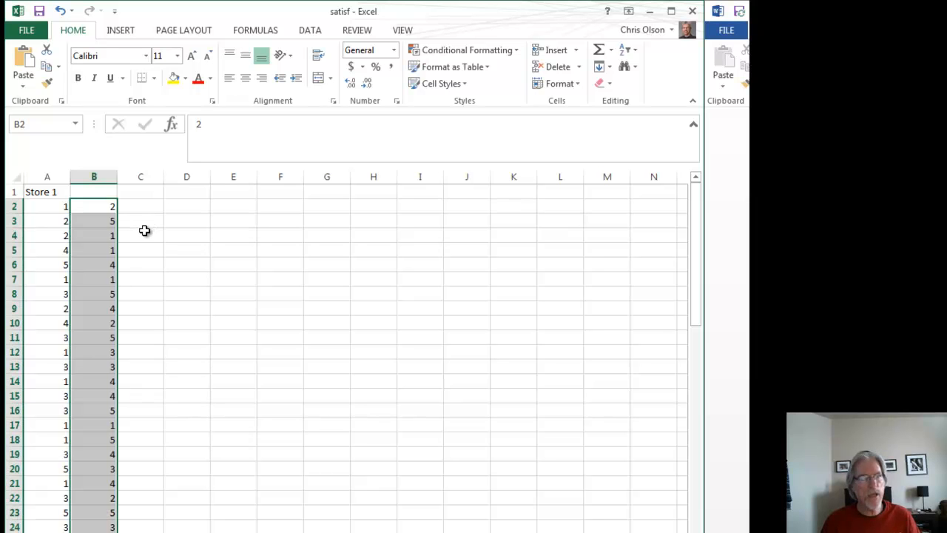
{"action": "left_click", "coordinate": [93, 192]}
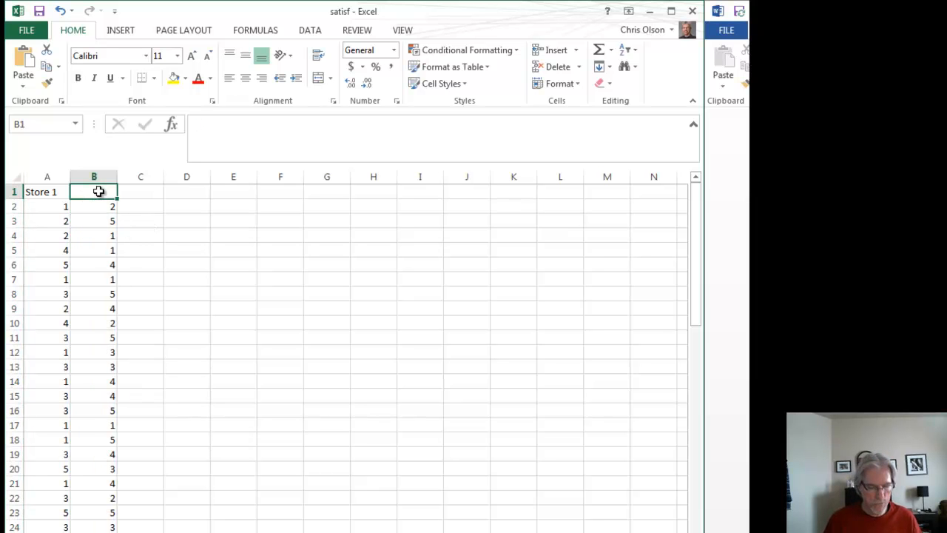
{"action": "type", "text": "Store"}
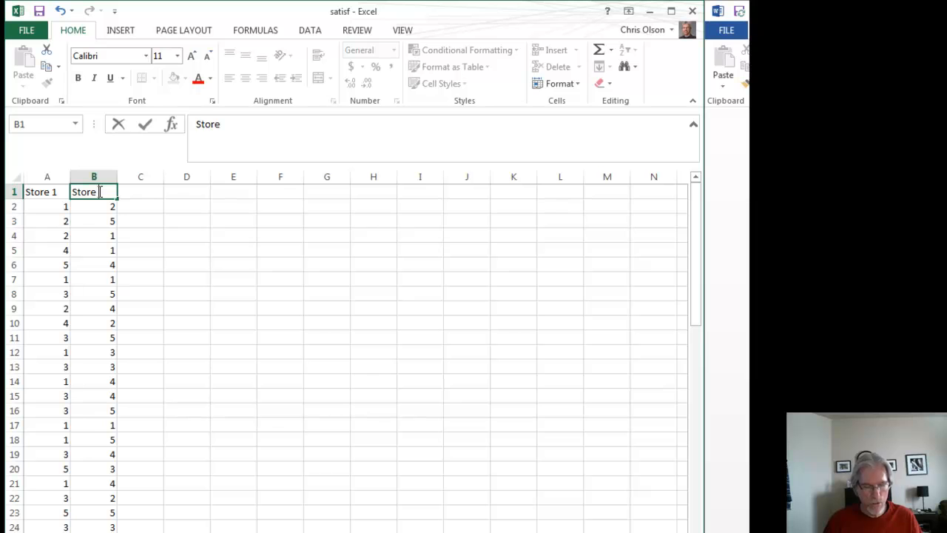
{"action": "left_click", "coordinate": [139, 193]}
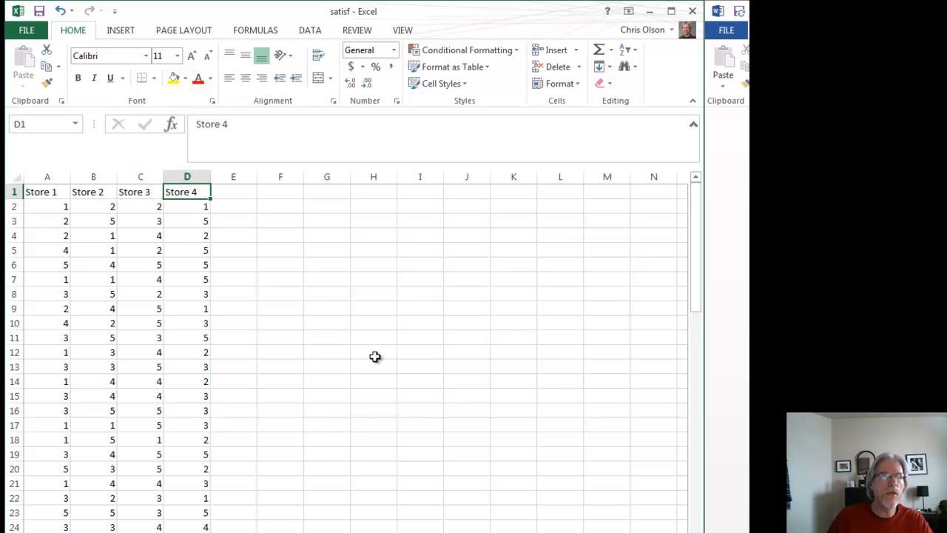
{"action": "scroll", "scroll_direction": "down", "scroll_amount": 3}
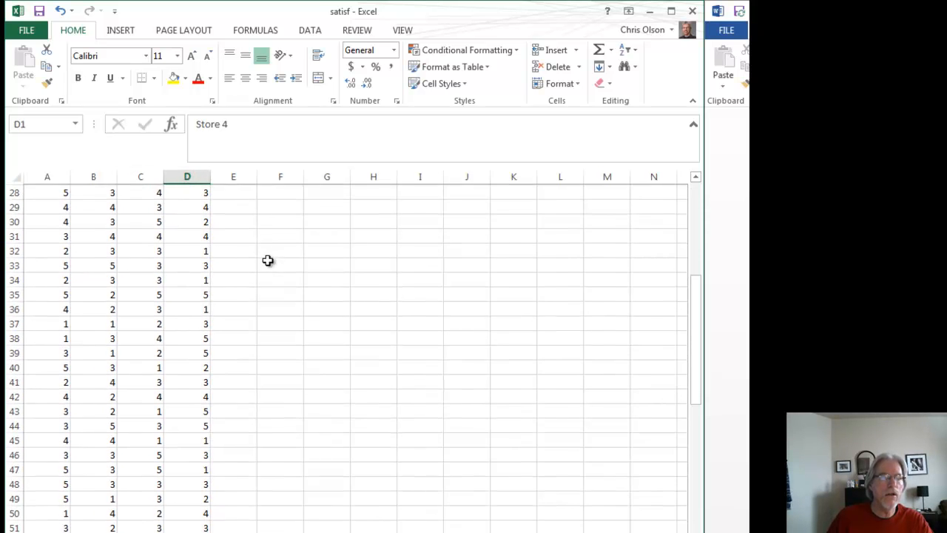
{"action": "scroll", "scroll_direction": "down", "scroll_amount": 3}
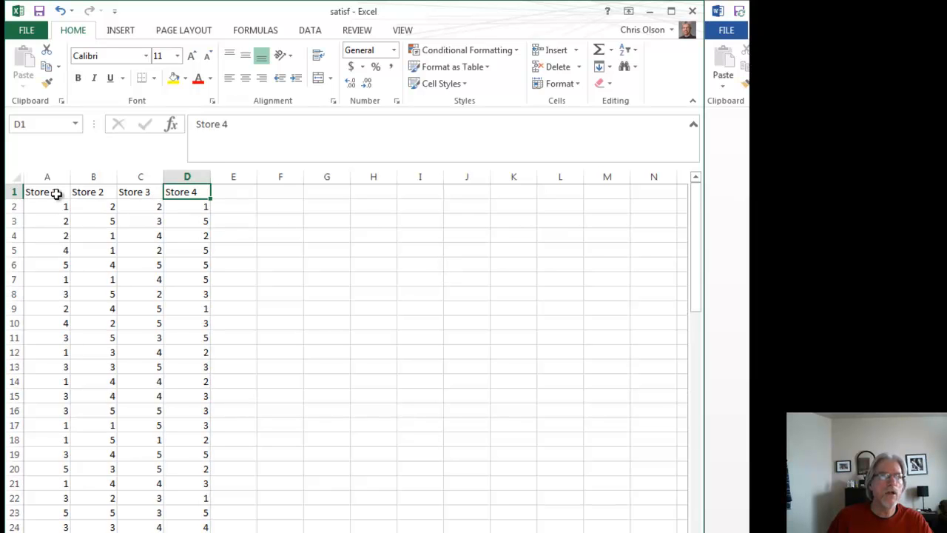
{"action": "left_click", "coordinate": [48, 192]}
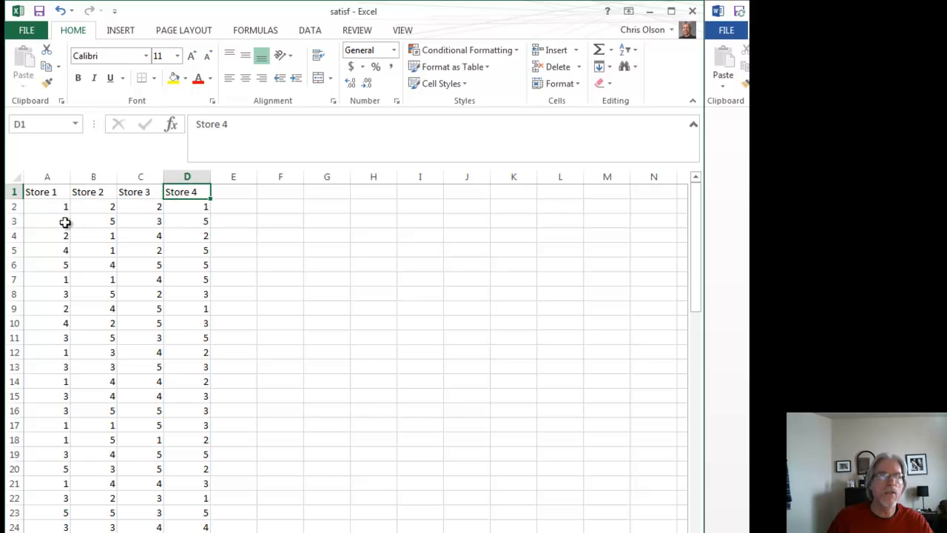
{"action": "left_click", "coordinate": [65, 206]}
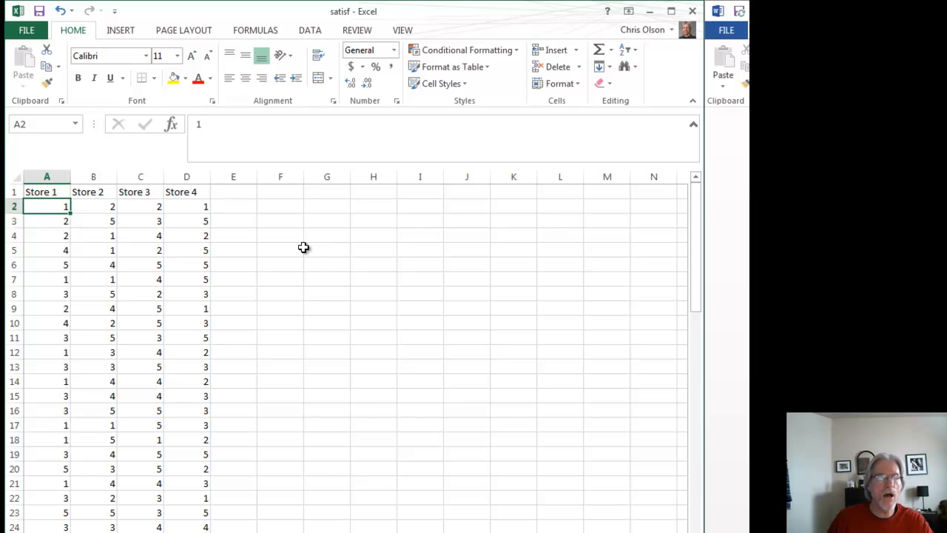
{"action": "mouse_move", "coordinate": [302, 248]}
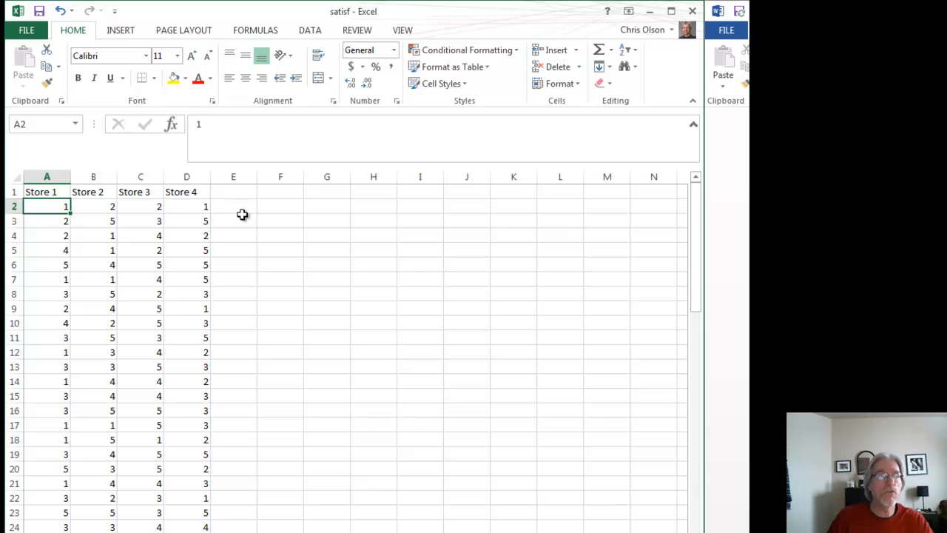
{"action": "mouse_move", "coordinate": [263, 260]}
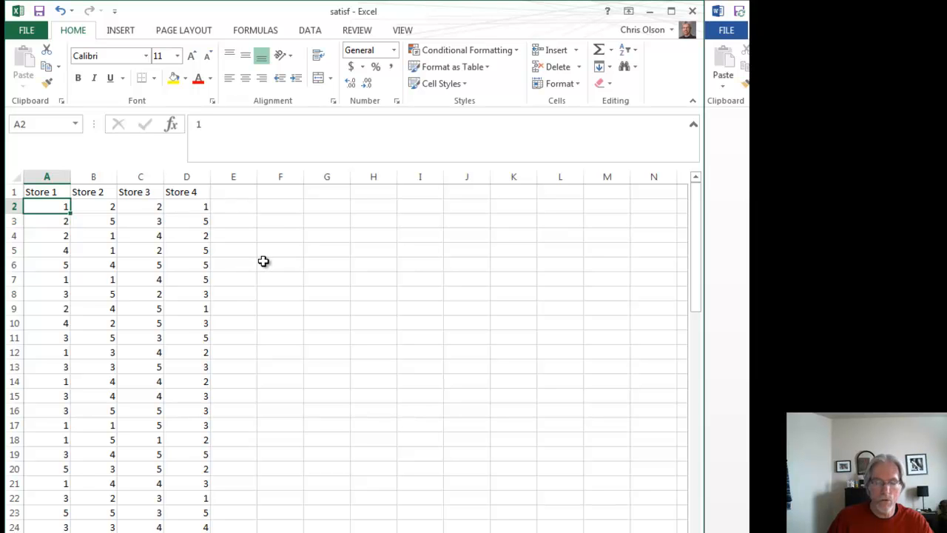